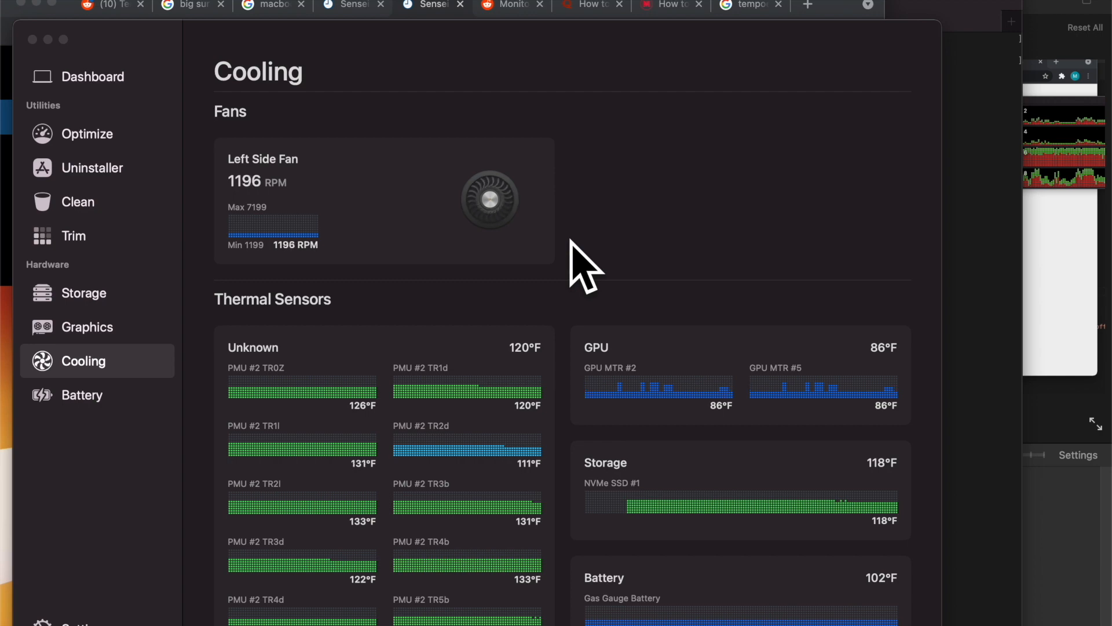
pyautogui.moveTo(954, 36)
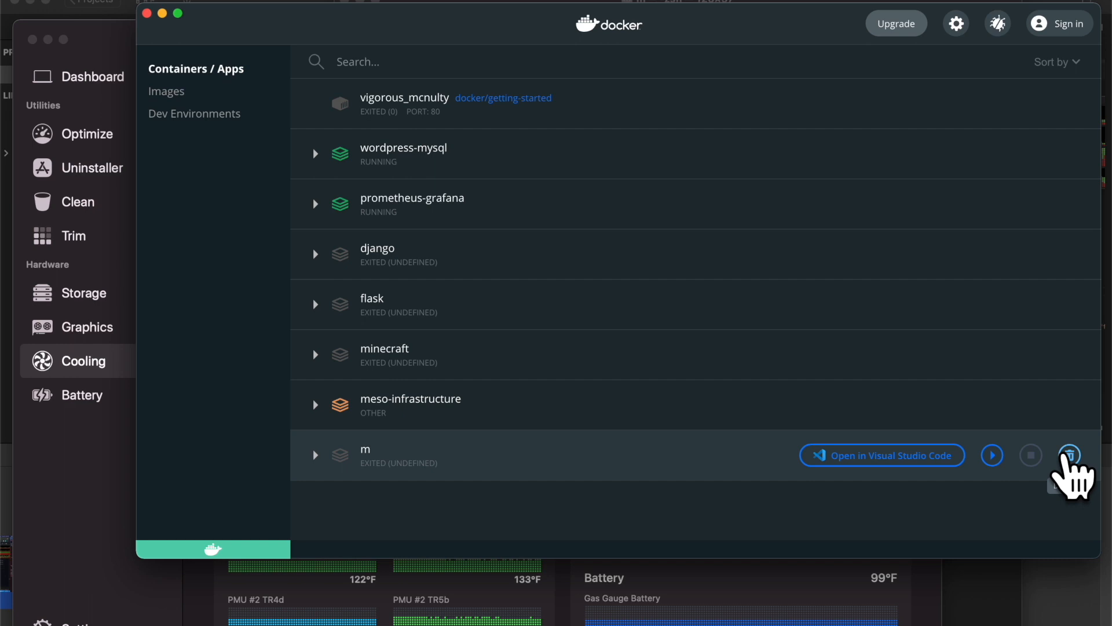
# Delete the m, minecraft and wordpress-mysql Compose apps from Docker Desktop.
pyautogui.click(1068, 455)
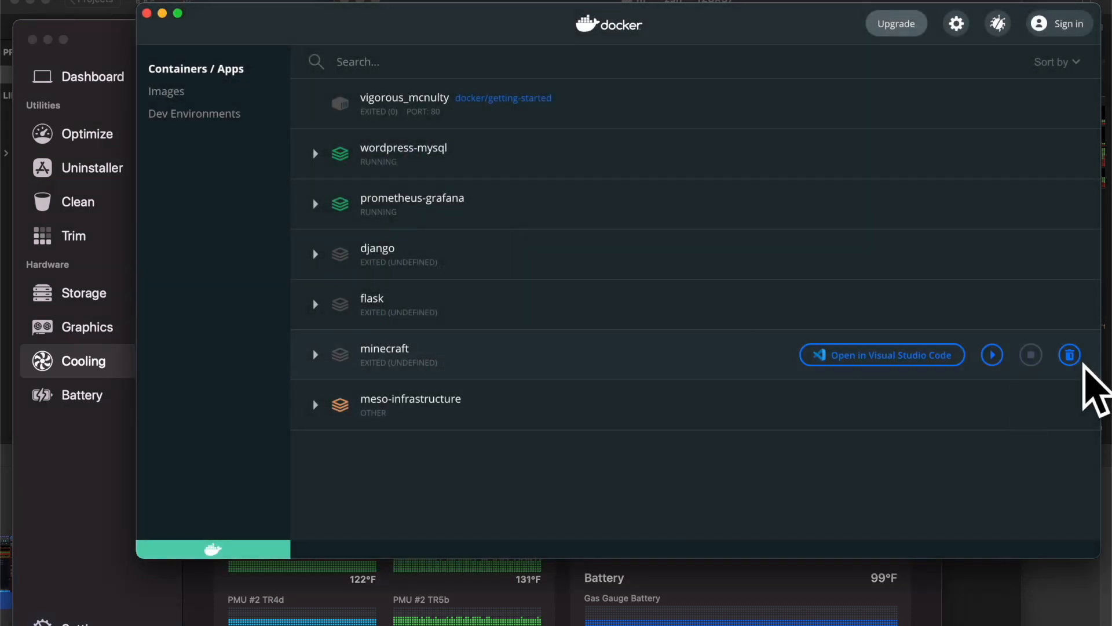
pyautogui.click(1070, 354)
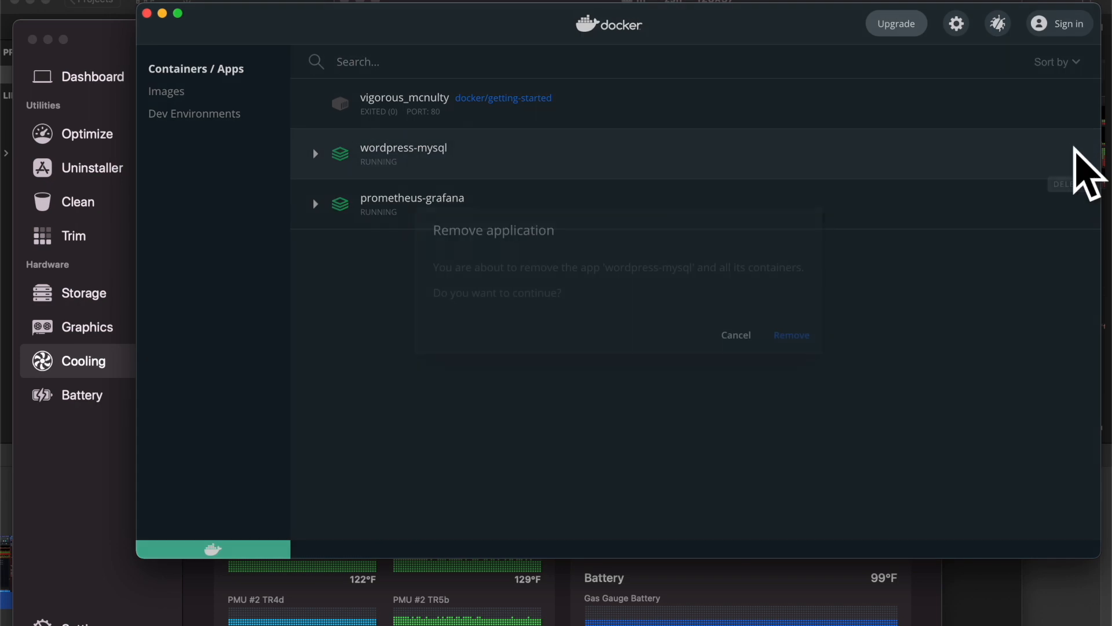
pyautogui.click(791, 335)
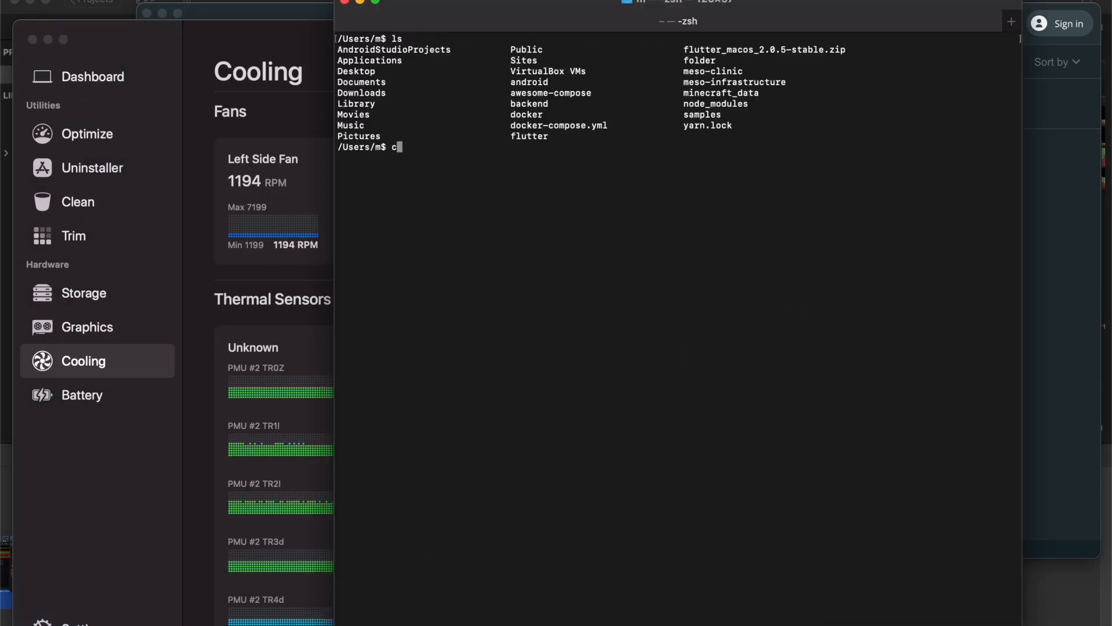
# Start typing a cd command into a project folder in the home directory.
pyautogui.write('d')
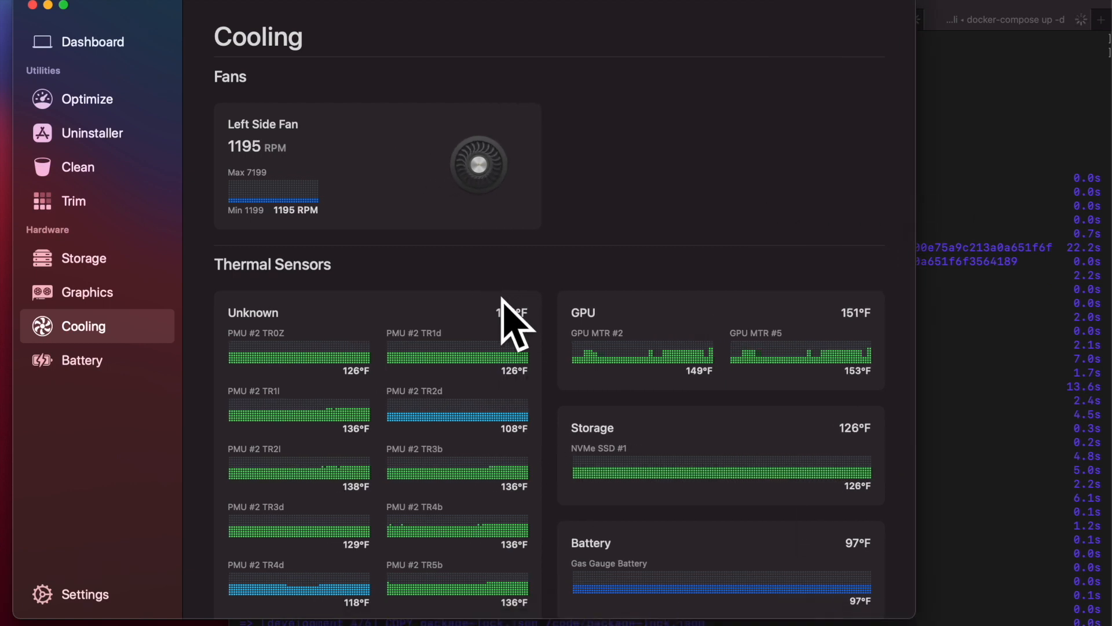
pyautogui.scroll(-3)
pyautogui.write('c')
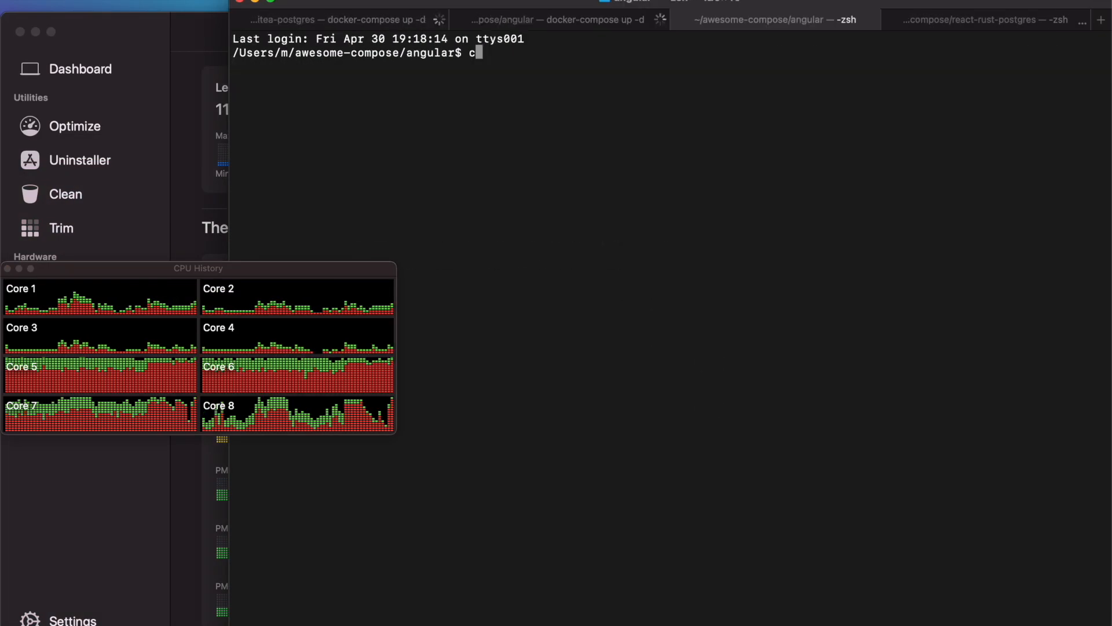
# Open new Terminal tabs, complete docker-compose, and run docker ps to list containers.
pyautogui.click(984, 19)
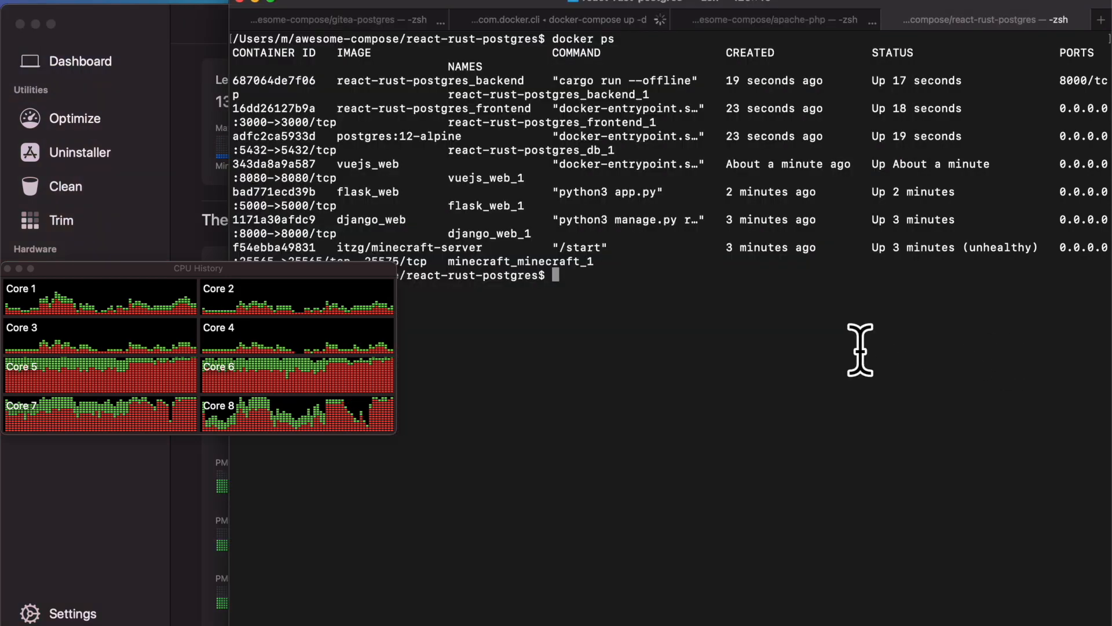
pyautogui.click(770, 20)
pyautogui.write('docker-')
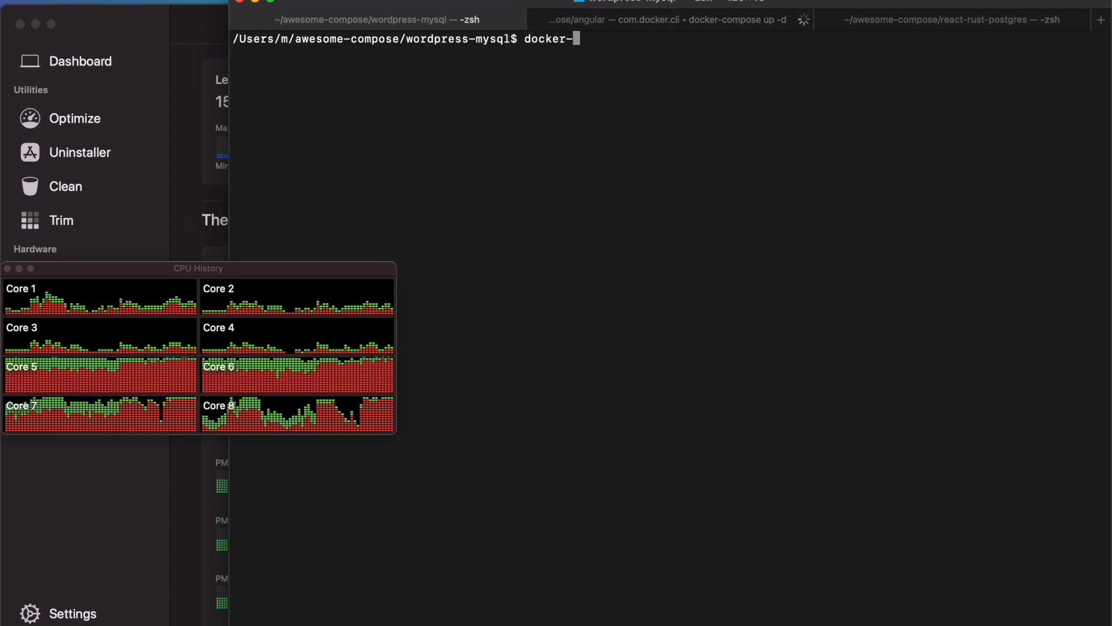
pyautogui.write('compose up -')
pyautogui.press('Return')
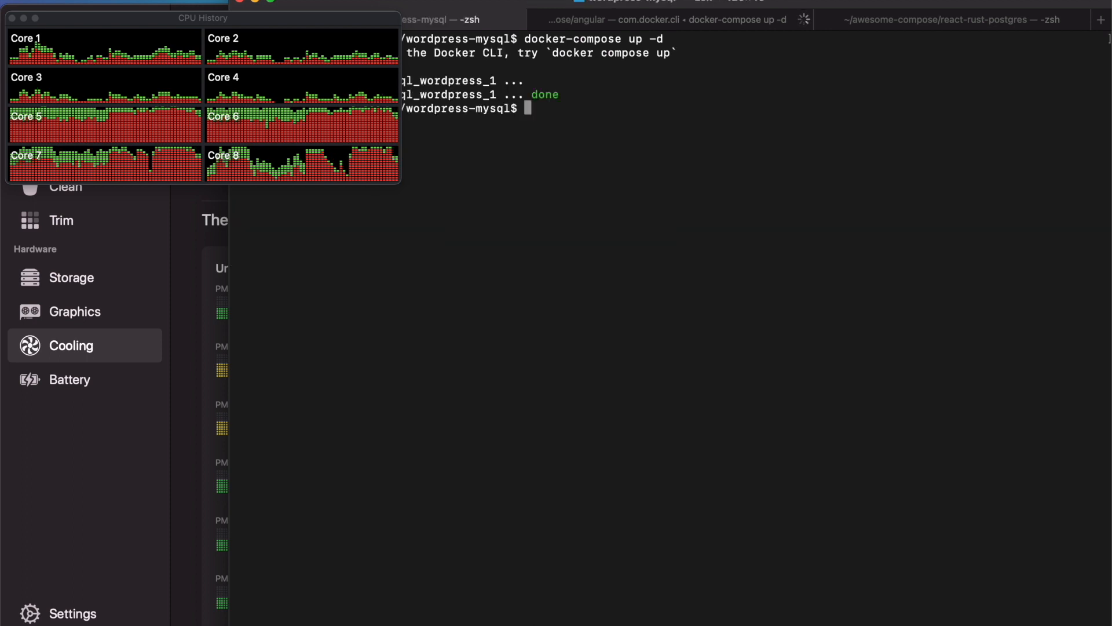
pyautogui.write('docker ps')
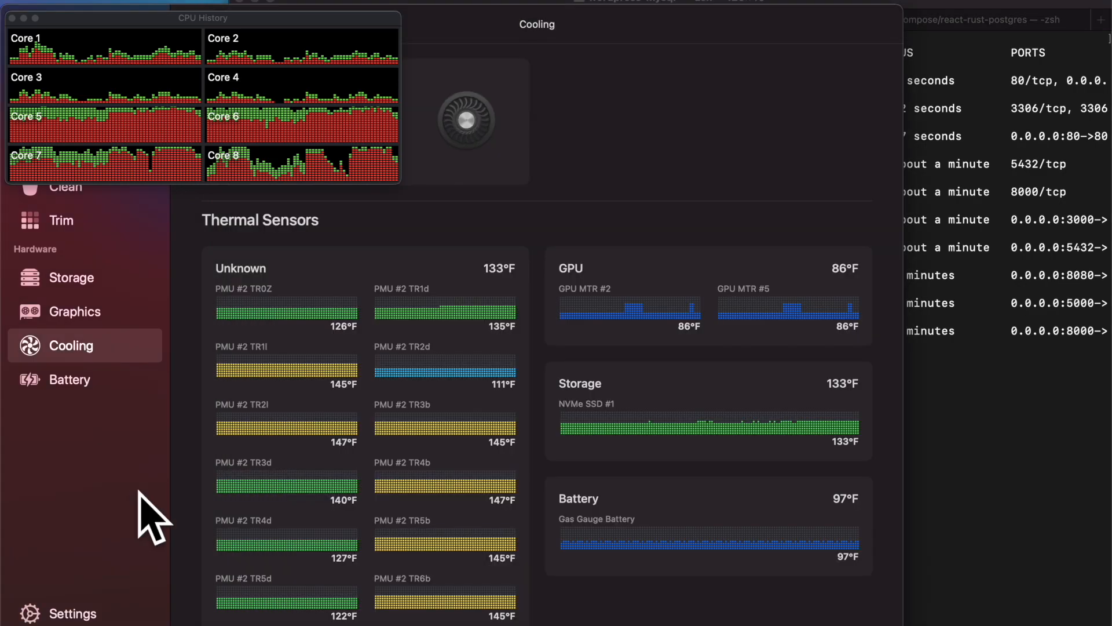
pyautogui.moveTo(592, 227)
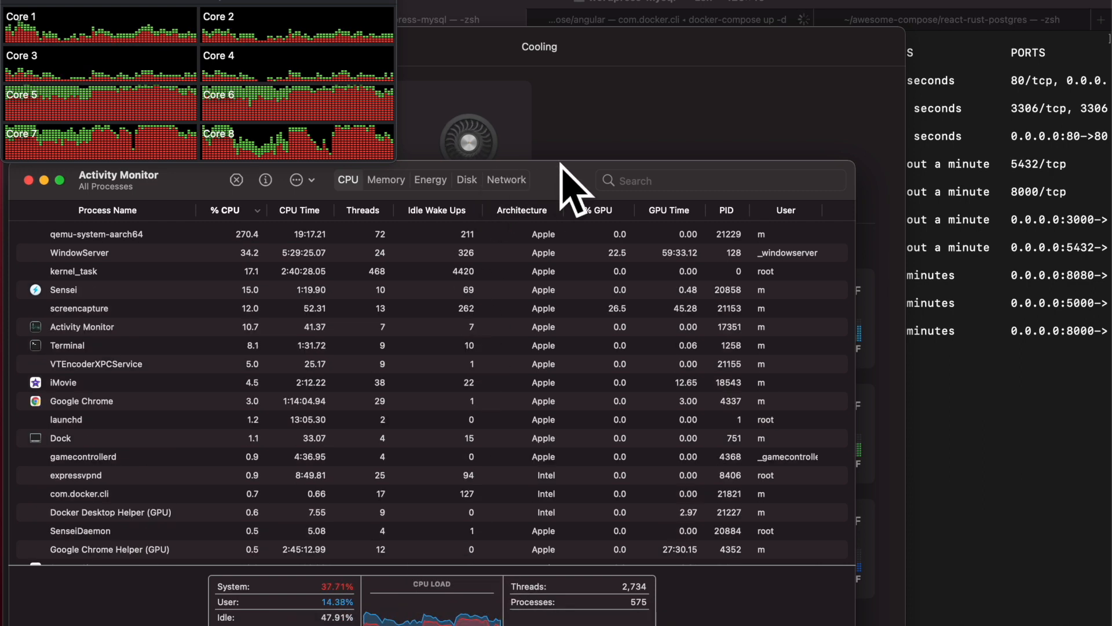
pyautogui.moveTo(305, 269)
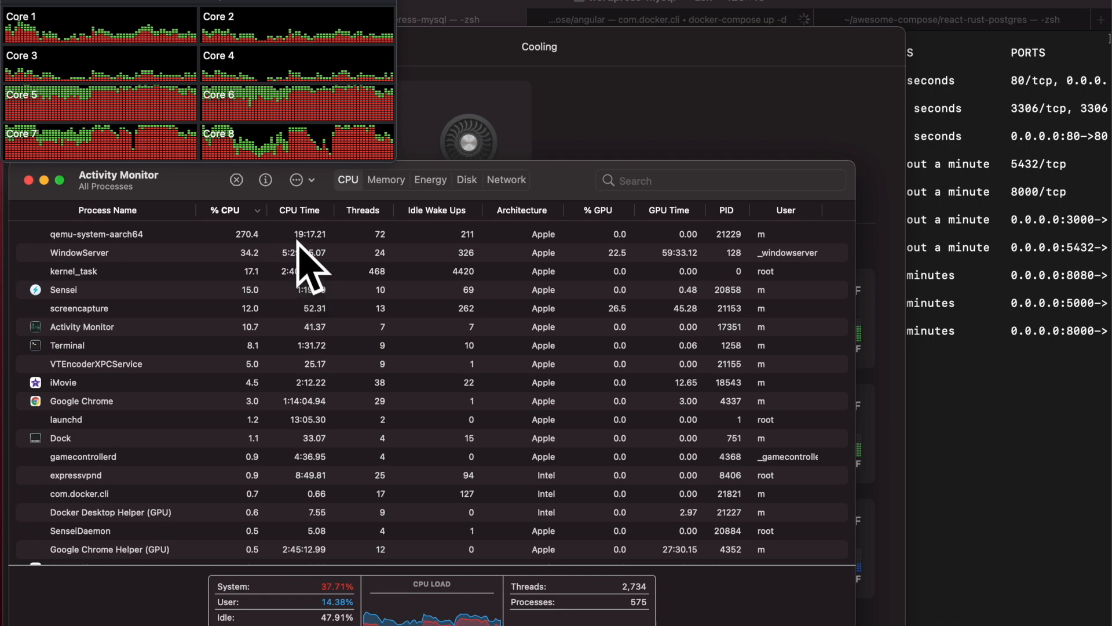
# View Activity Monitor's CPU list showing qemu-system-aarch64 at about 270% CPU.
pyautogui.click(385, 179)
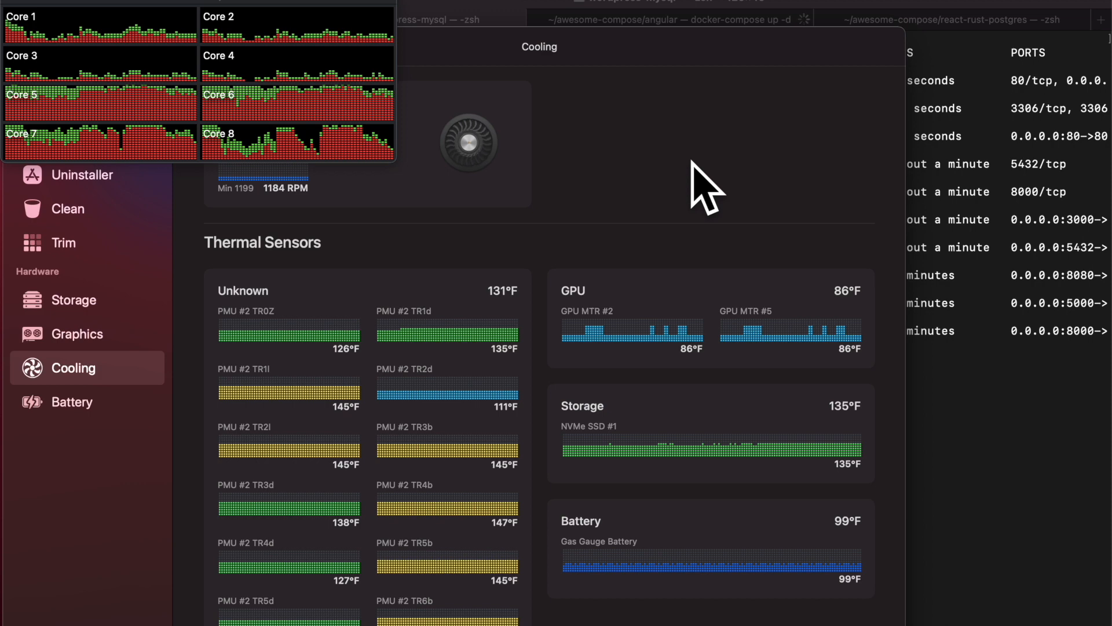
# Switch back to the Terminal shell, then bring Docker Desktop's app list forward.
pyautogui.click(674, 19)
pyautogui.write('docker ps')
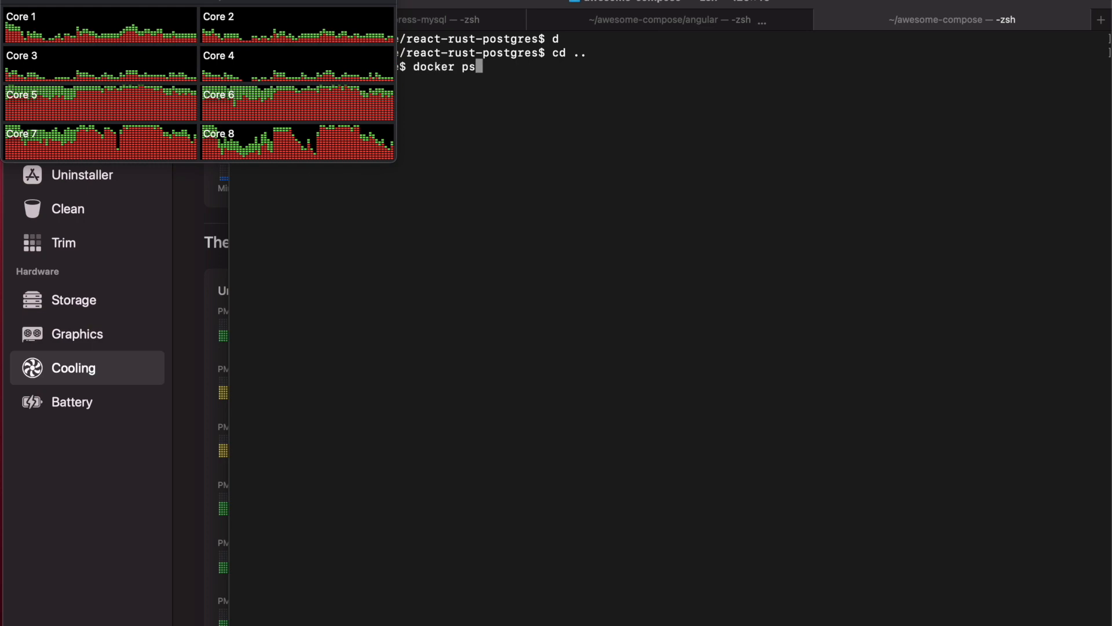
pyautogui.click(641, 622)
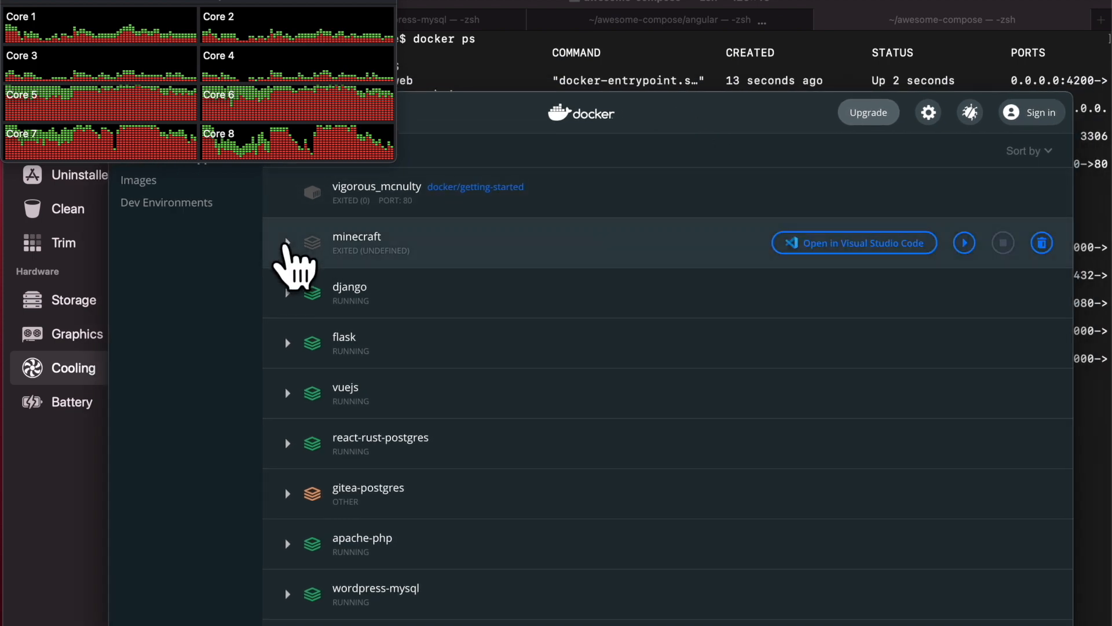
# Expand react-rust-postgres and apache-php to show their containers.
pyautogui.click(287, 294)
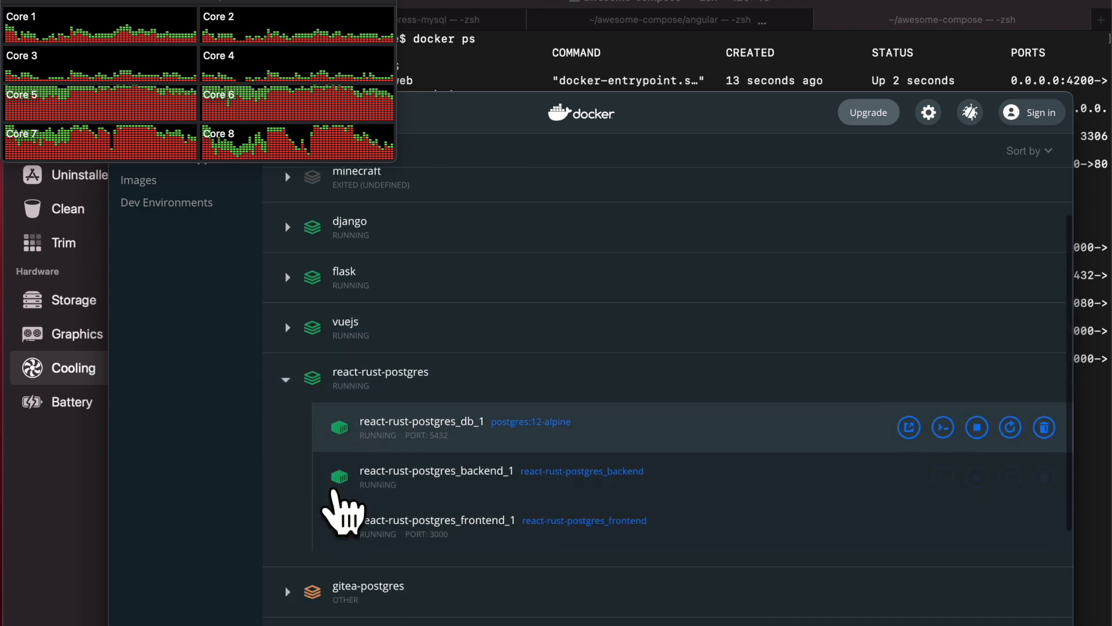
pyautogui.scroll(-3)
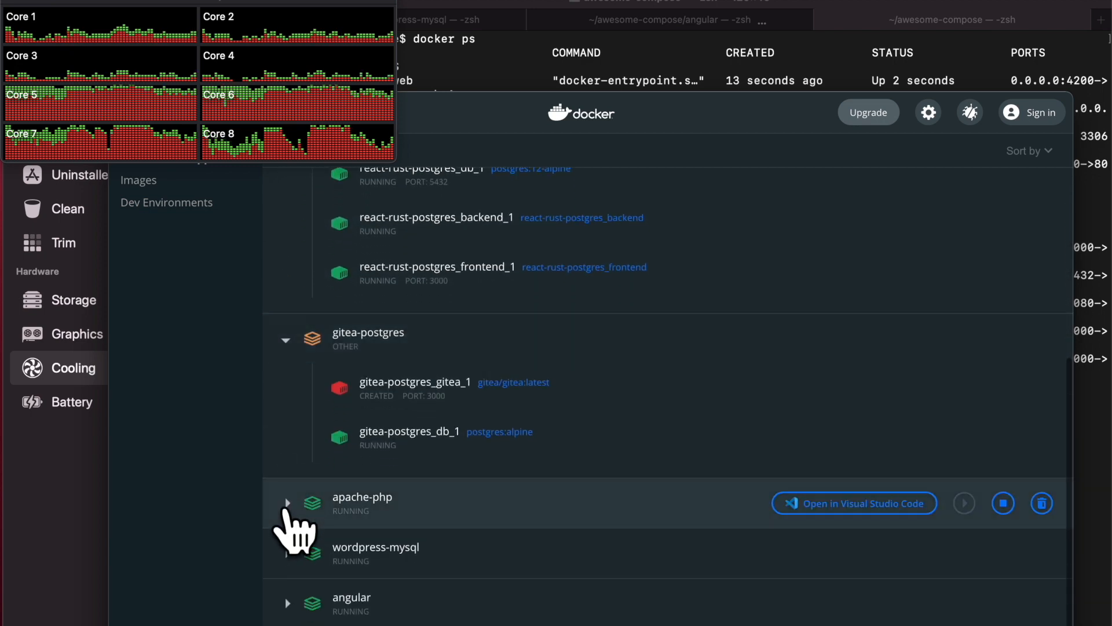
pyautogui.click(286, 502)
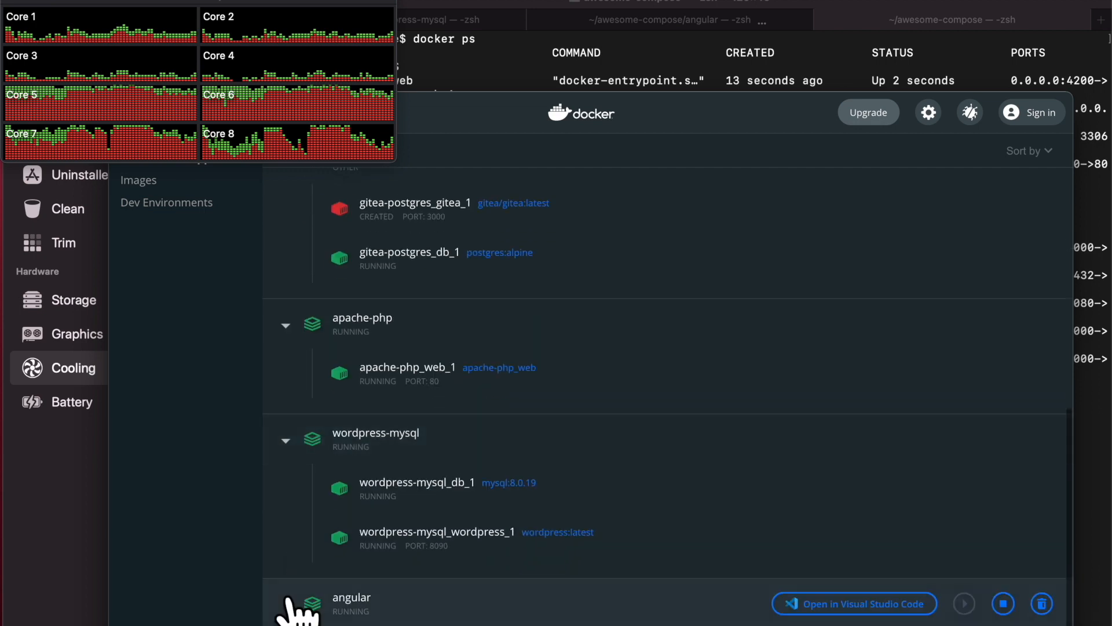